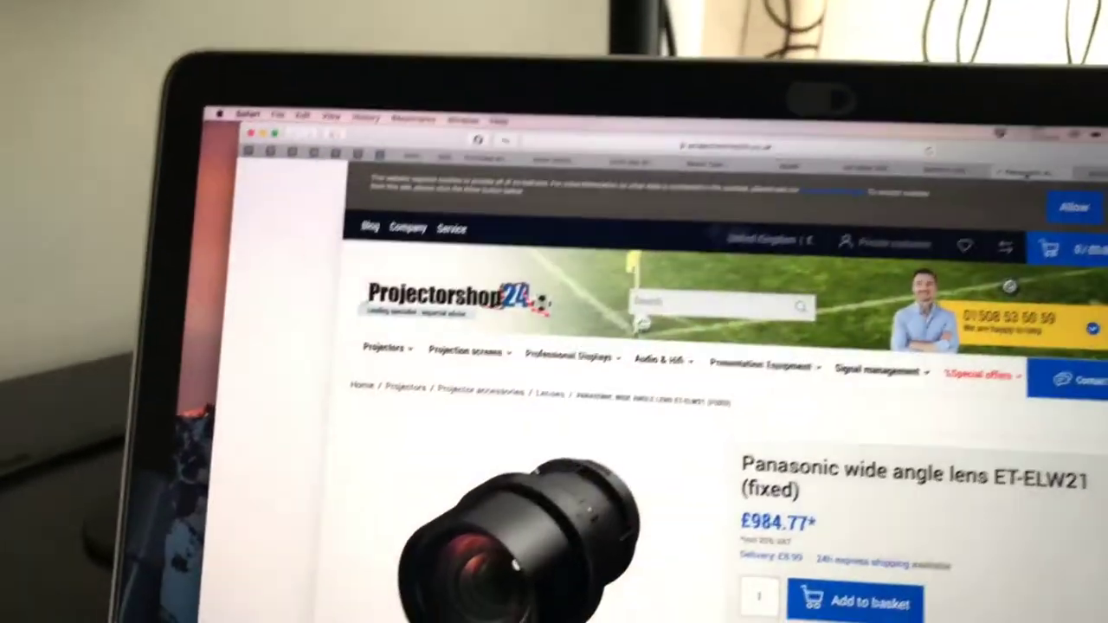
scroll(down, 3)
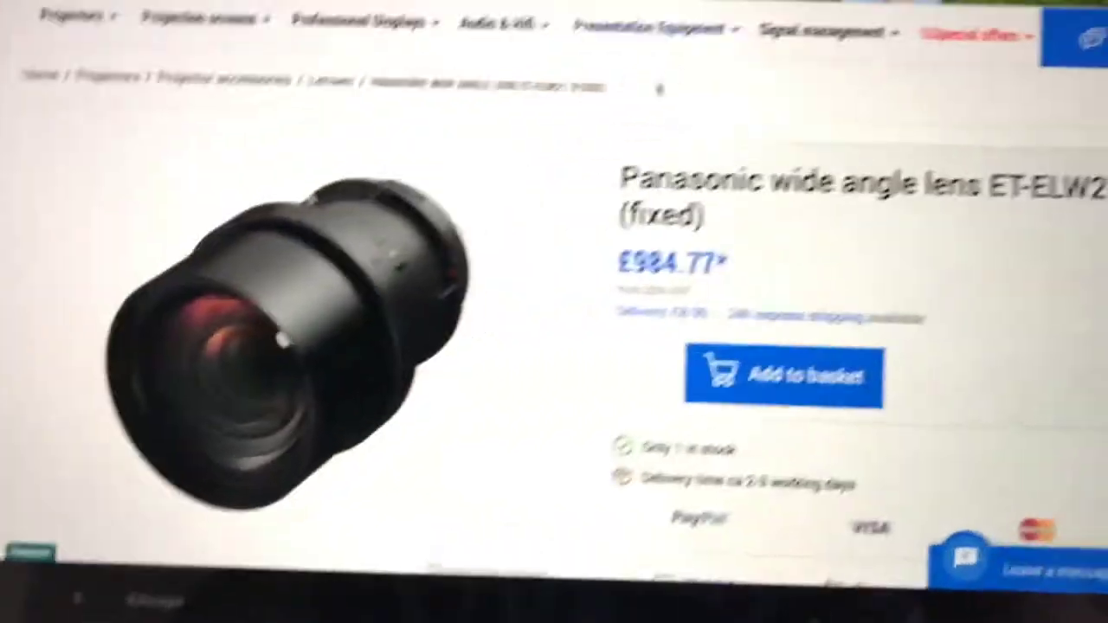